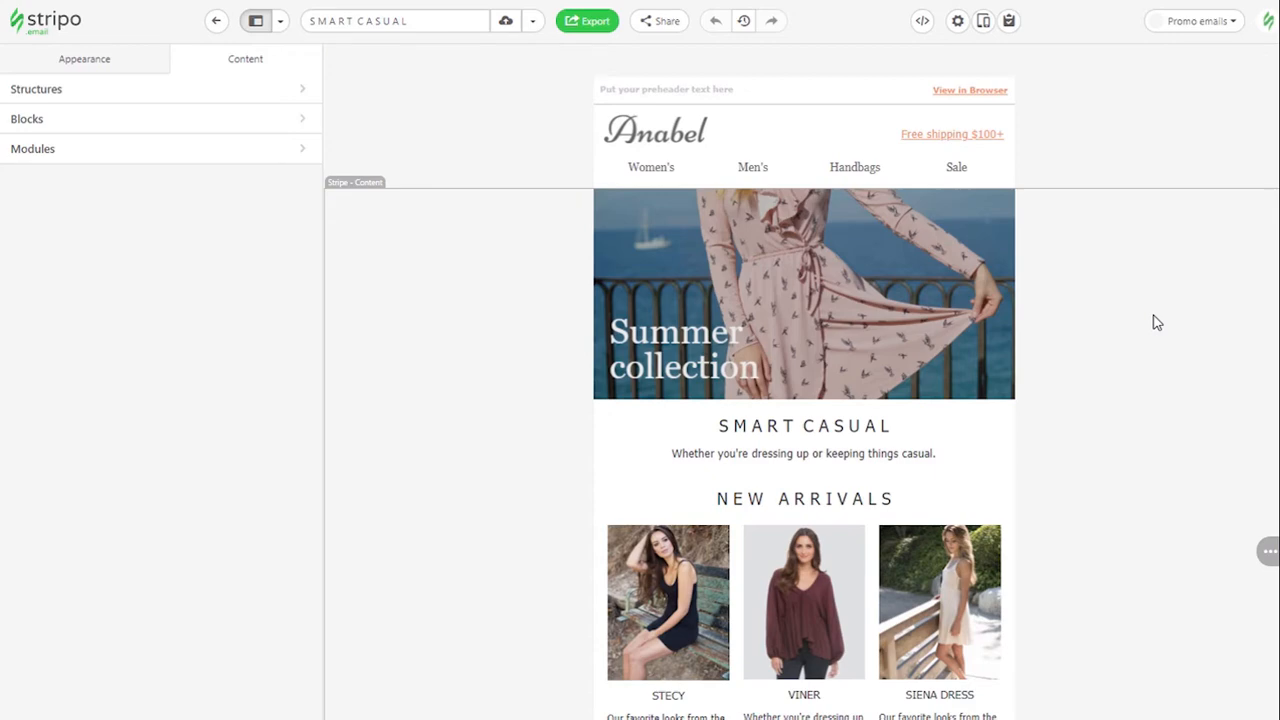
Step: Save the product-cards row as a Synchronized module 'New arrivals' in the Set of Product Cards category
scroll("down", 3)
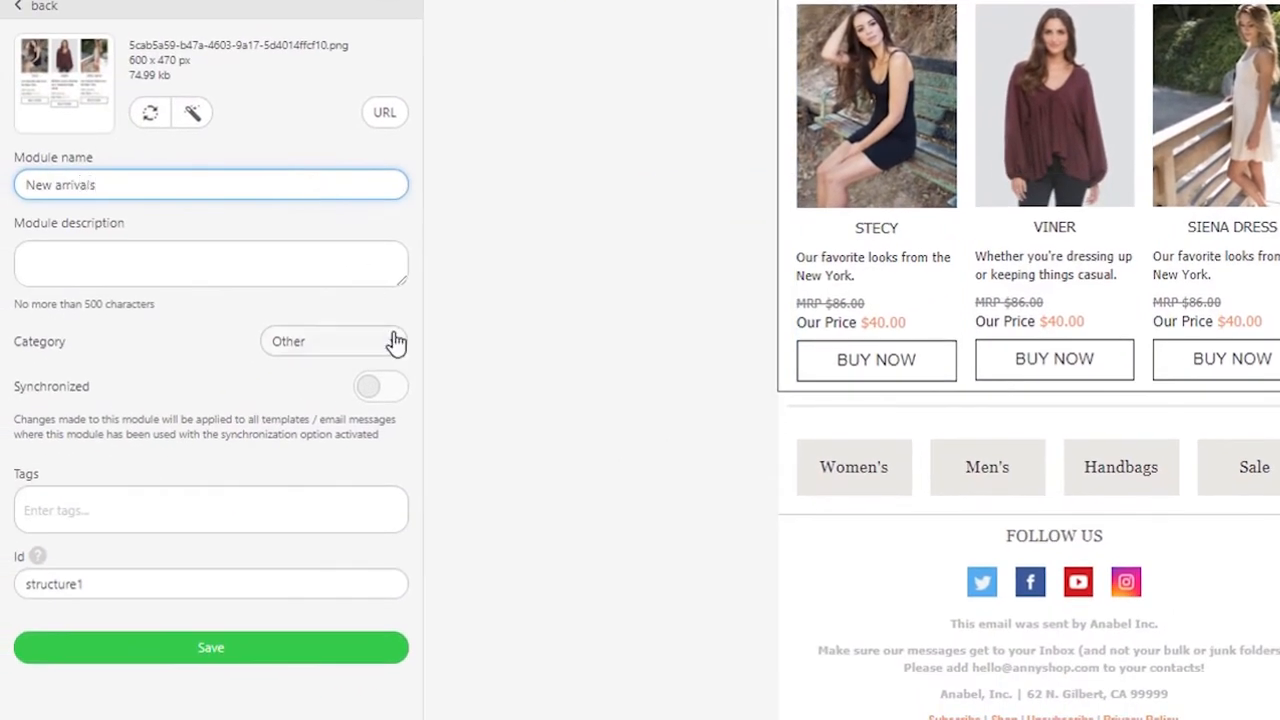
left_click(332, 340)
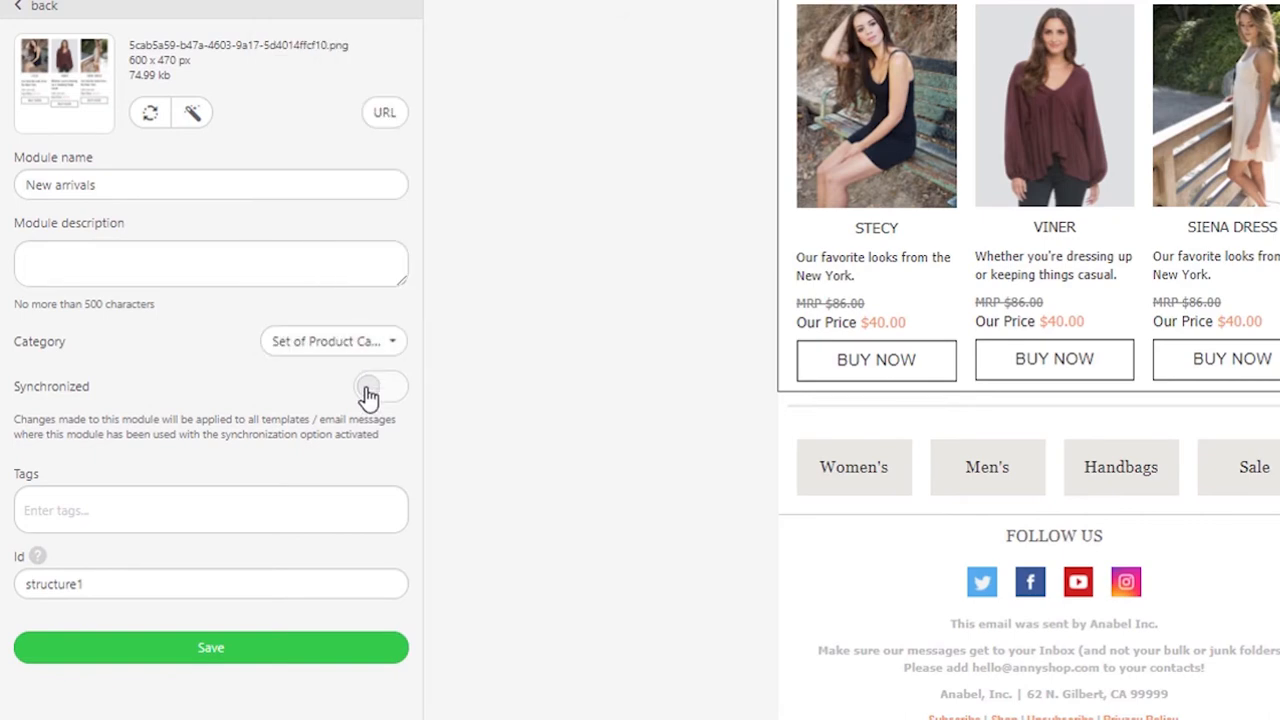
left_click(38, 8)
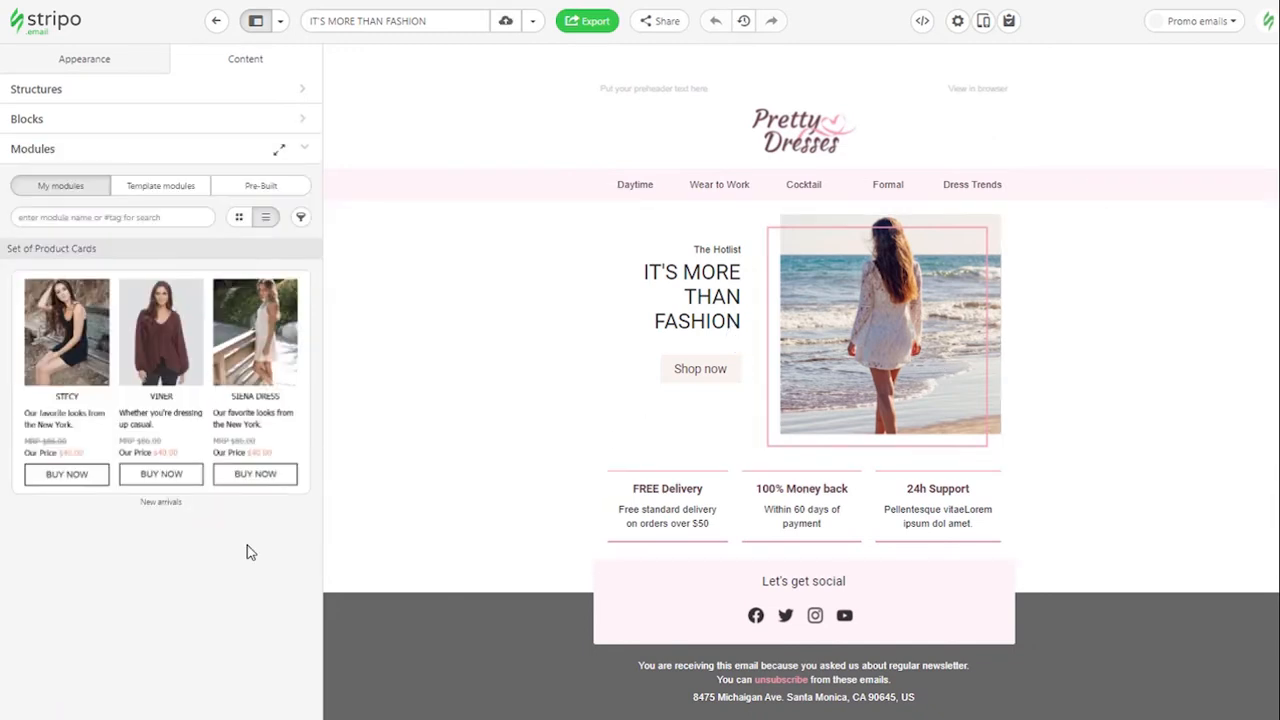
Step: Drag the New arrivals module from My modules into the Pretty Dresses email below the hero banner
left_click(668, 488)
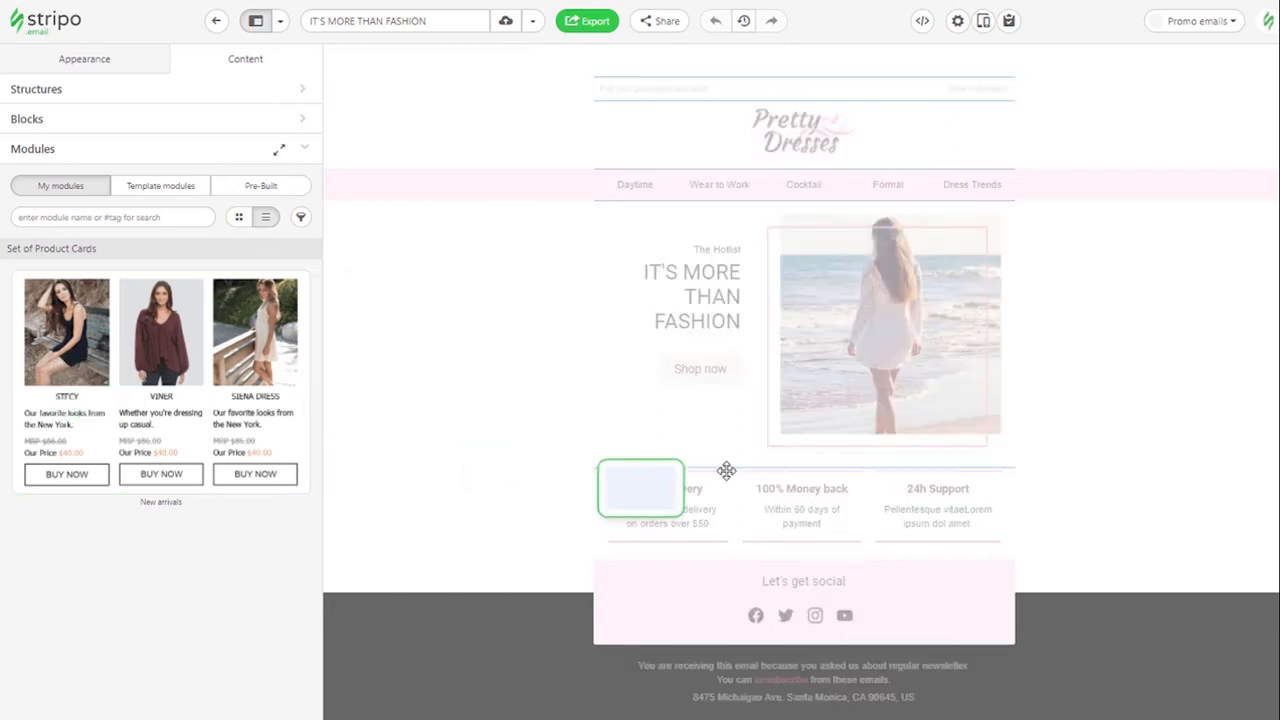
scroll("down", 3)
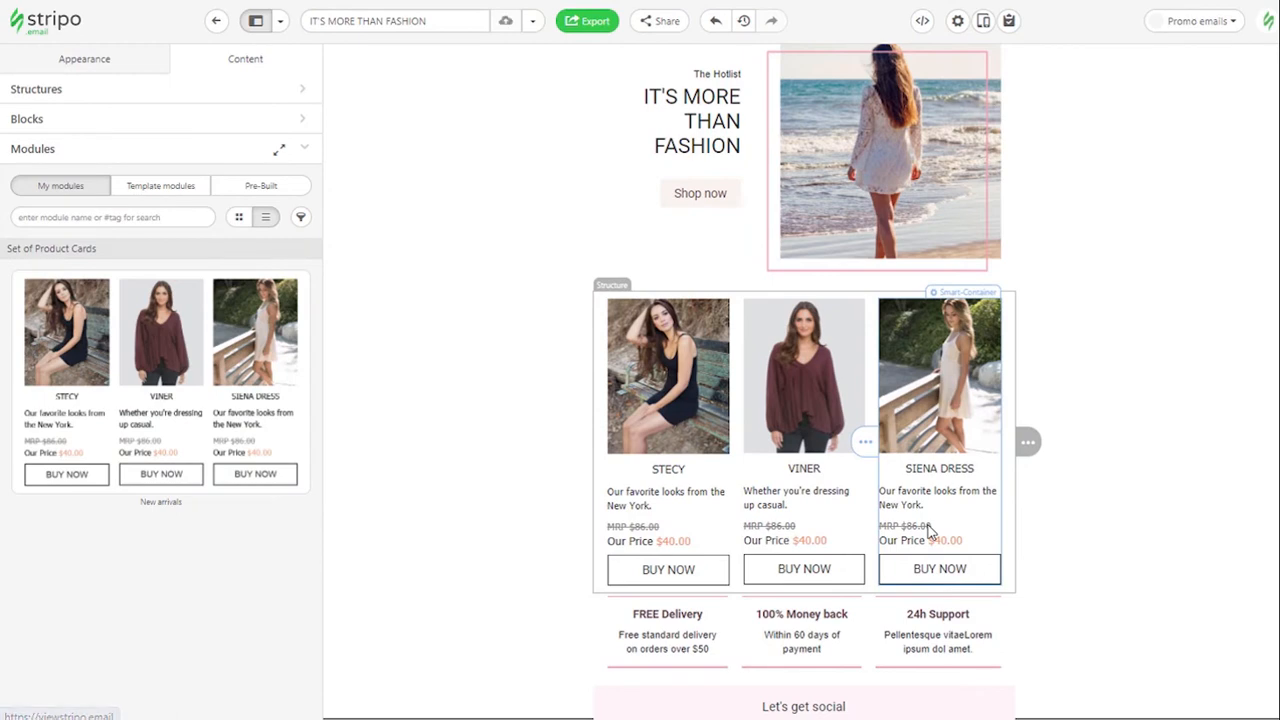
mouse_move(990, 532)
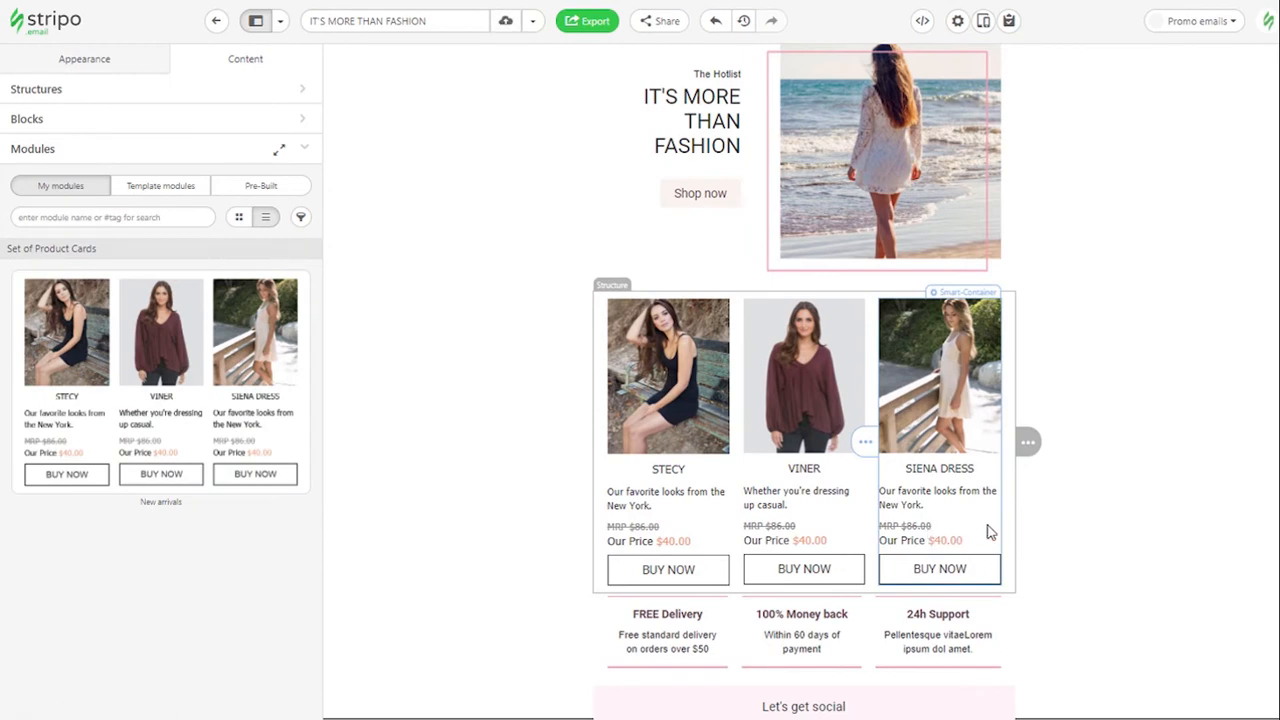
mouse_move(1000, 528)
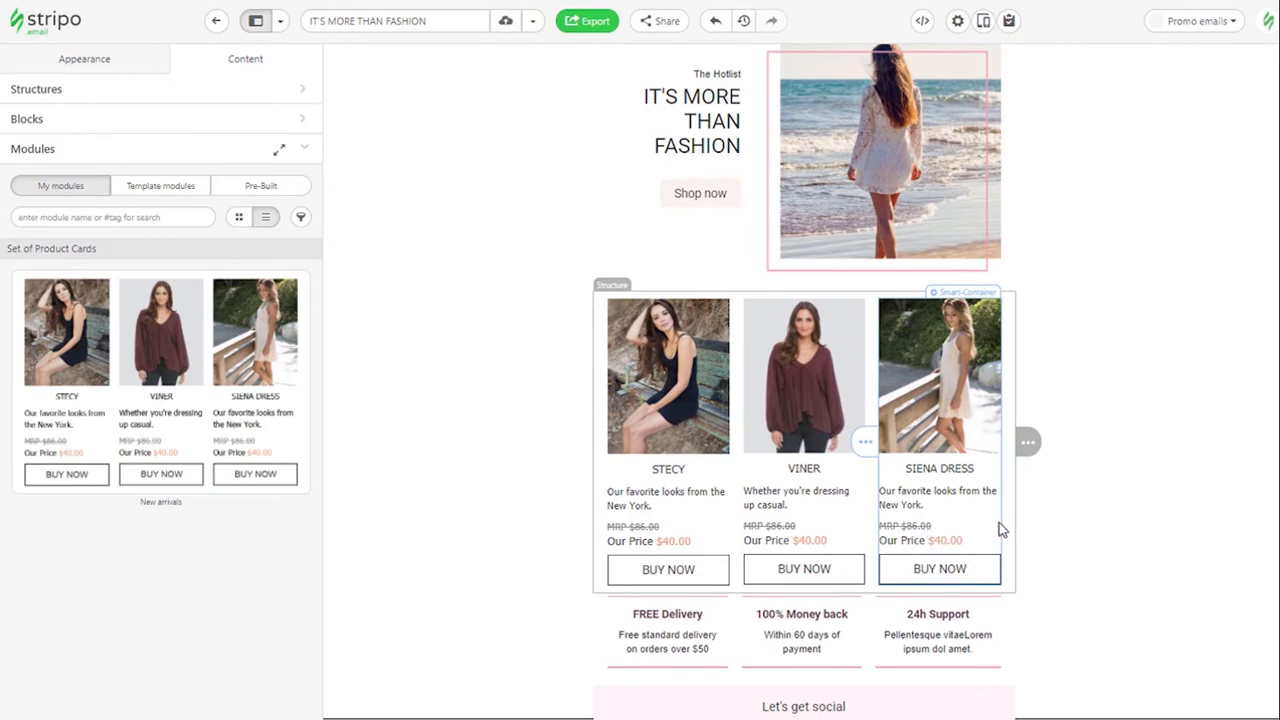
mouse_move(1006, 528)
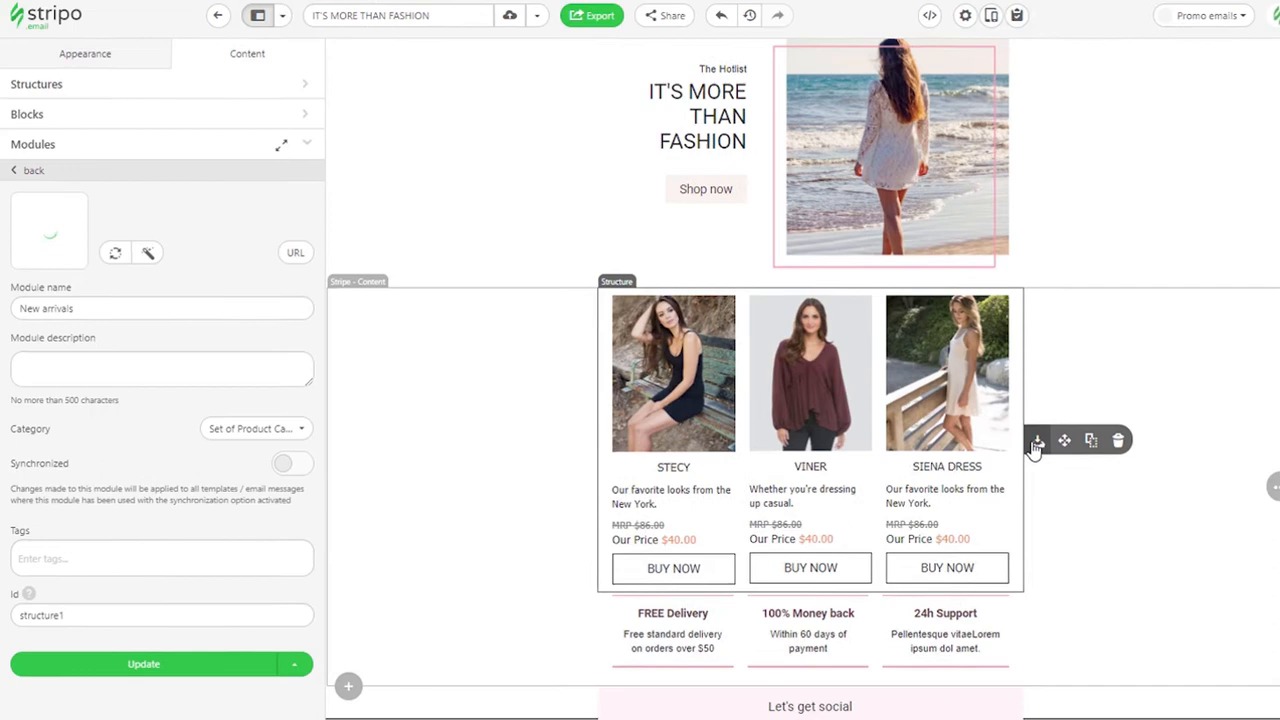
Step: Turn on Synchronized for the inserted New arrivals row and update the module in the library
left_click(292, 462)
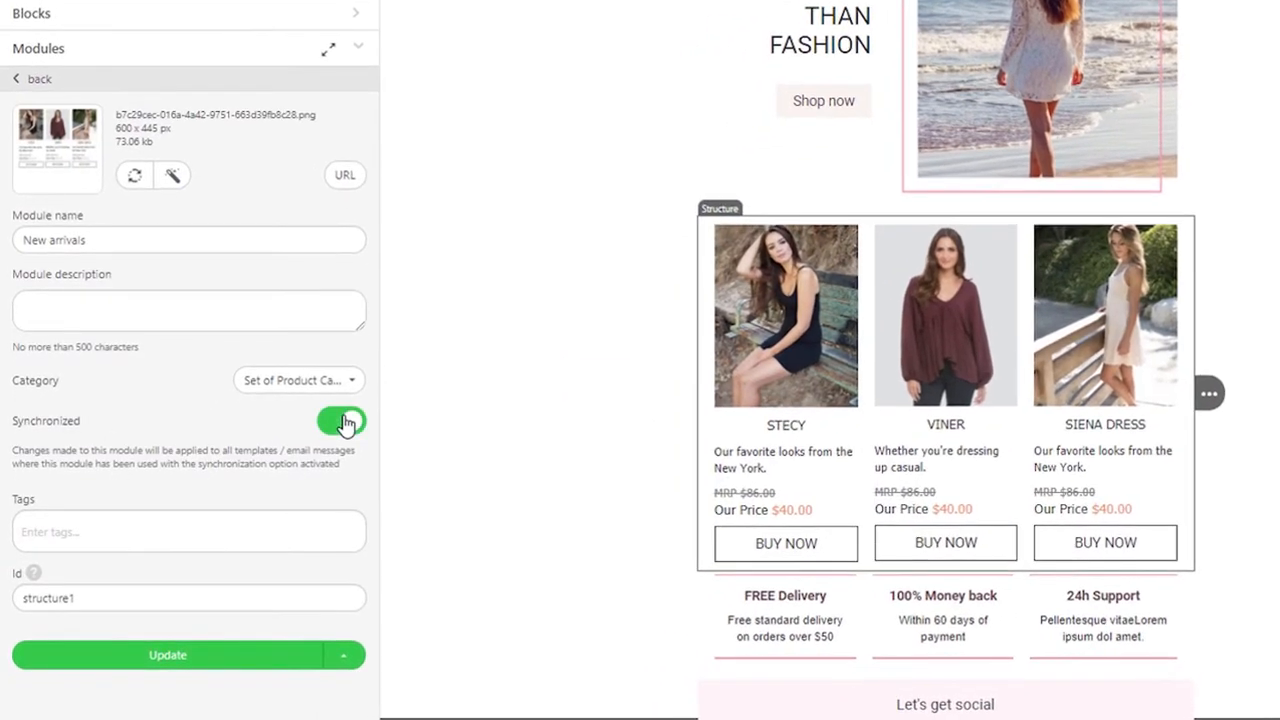
left_click(168, 656)
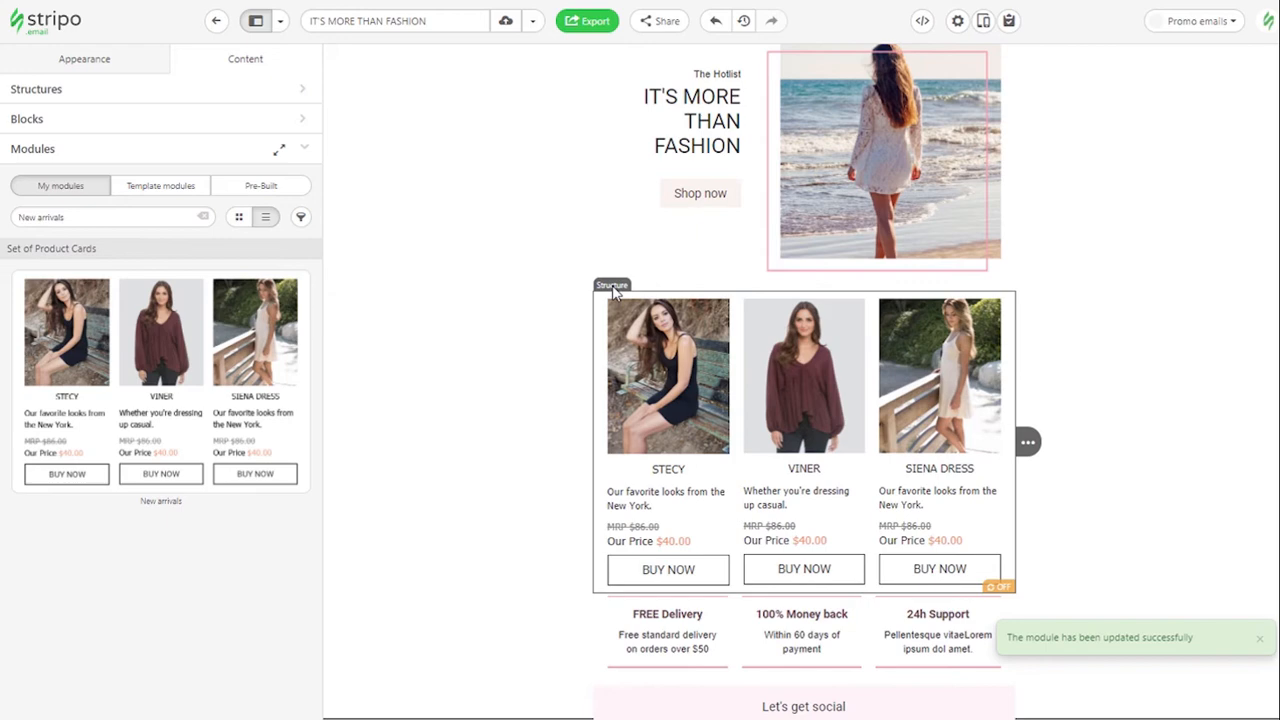
left_click(612, 284)
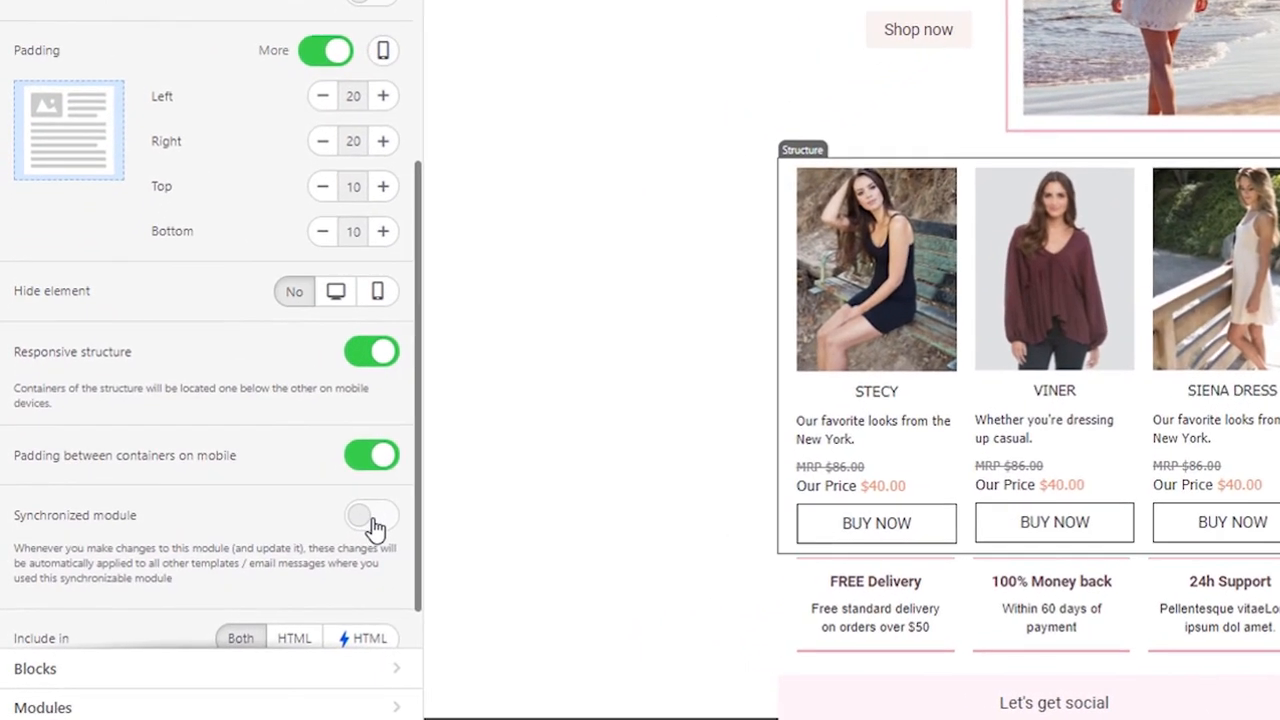
Step: Switch on the Synchronized module toggle for the row, then return to the Smart Casual email
left_click(372, 516)
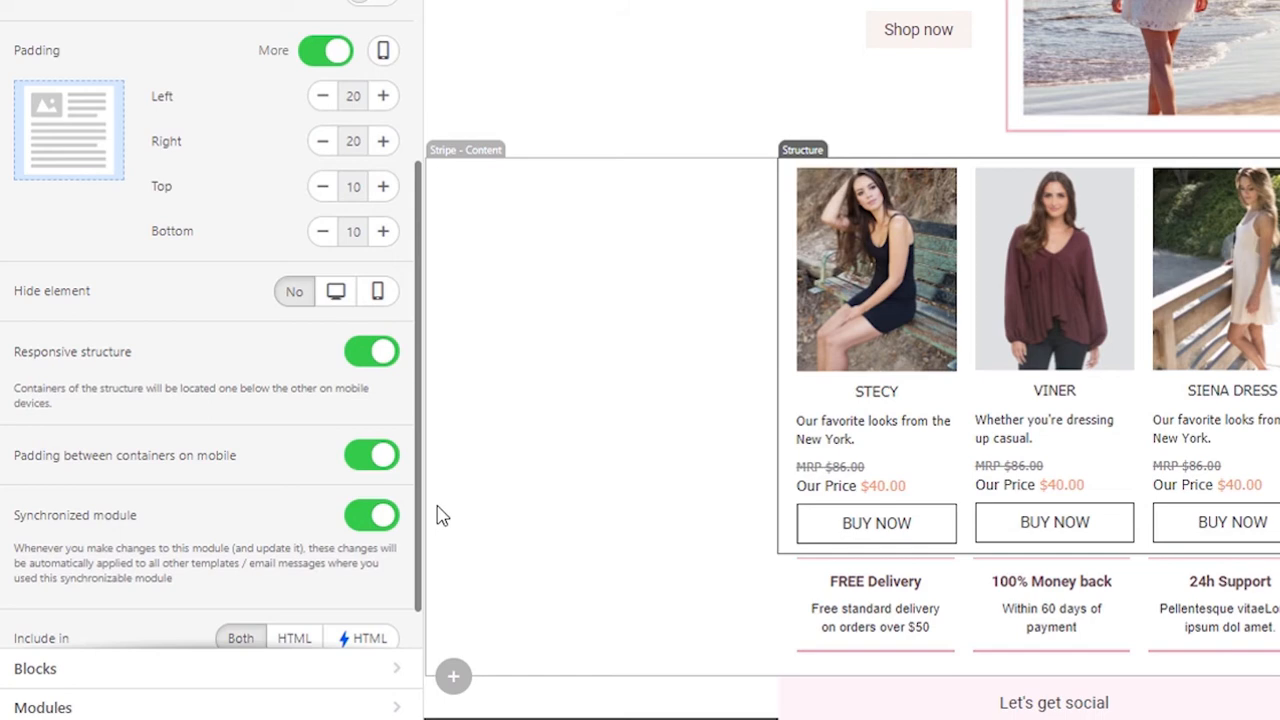
mouse_move(444, 530)
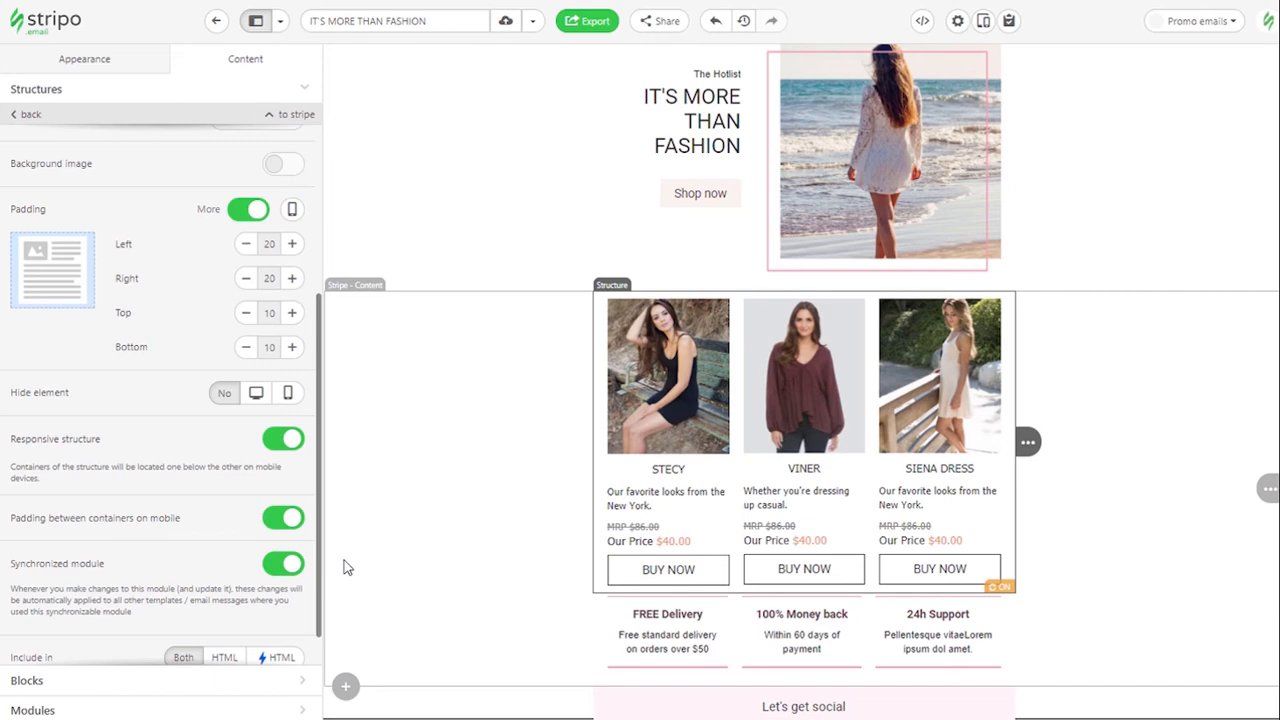
mouse_move(388, 530)
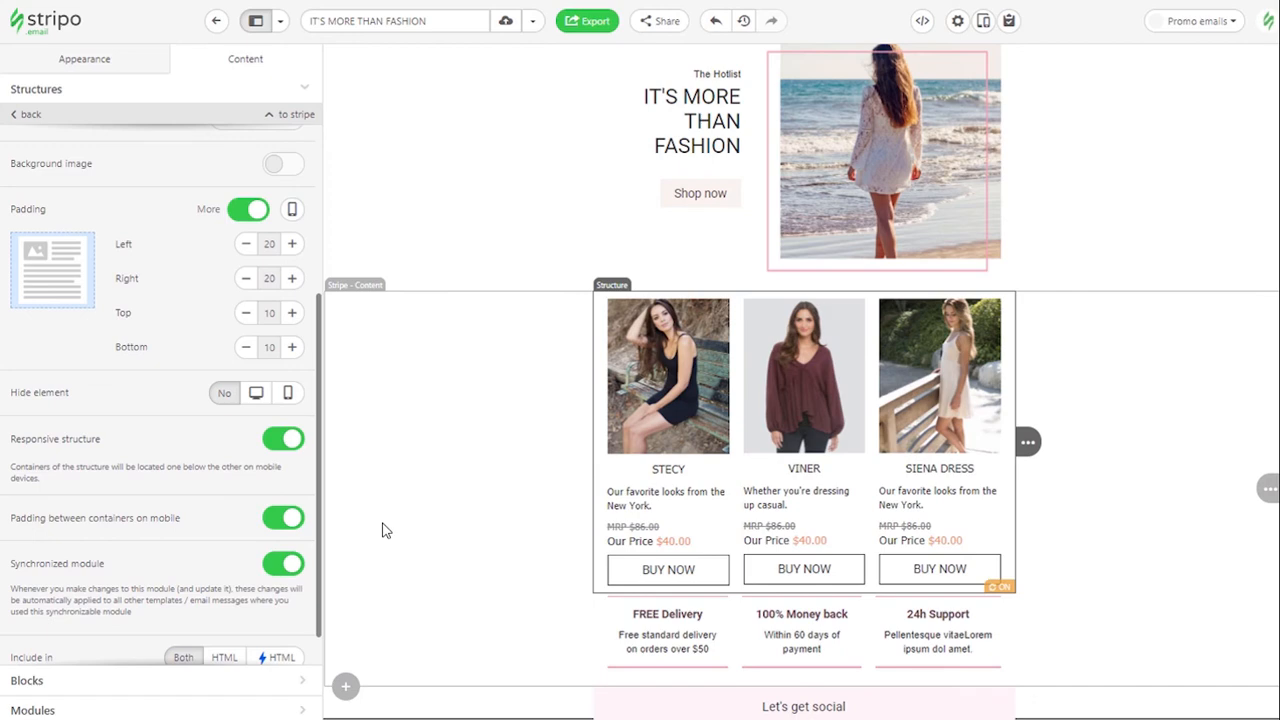
left_click(216, 20)
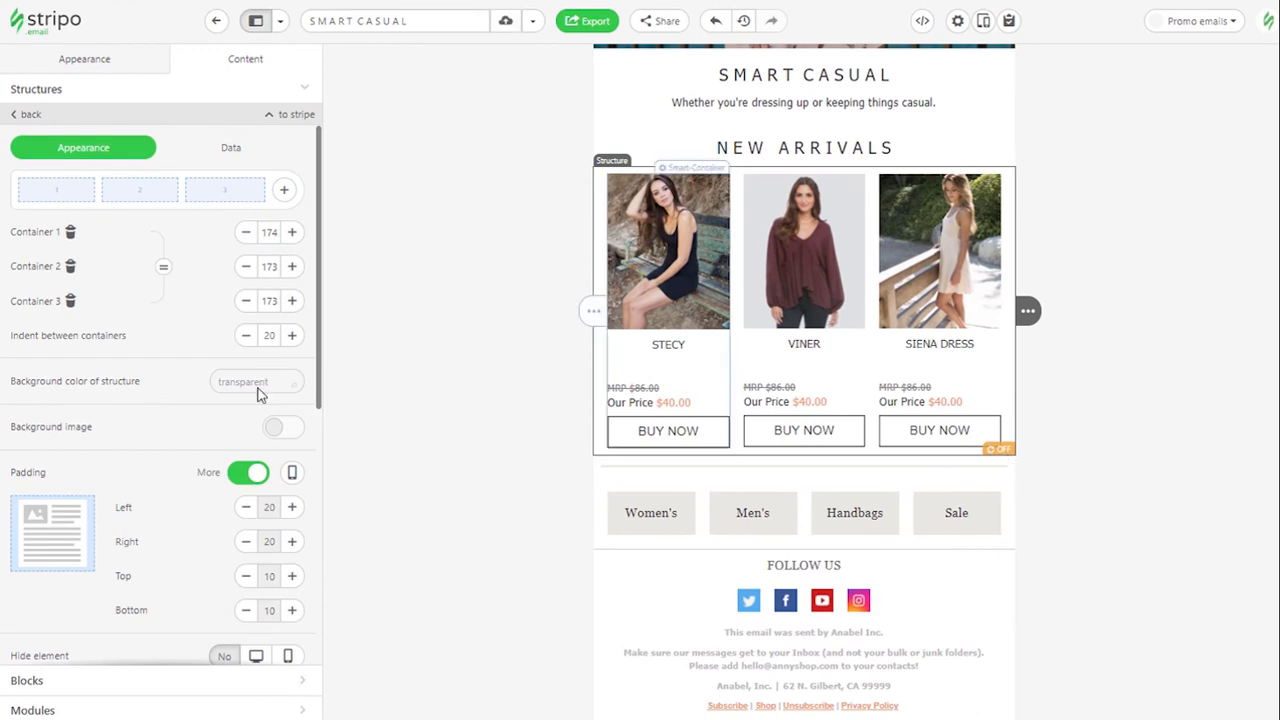
Step: Remove the card descriptions in Smart Casual and update the module across all templates
scroll("down", 3)
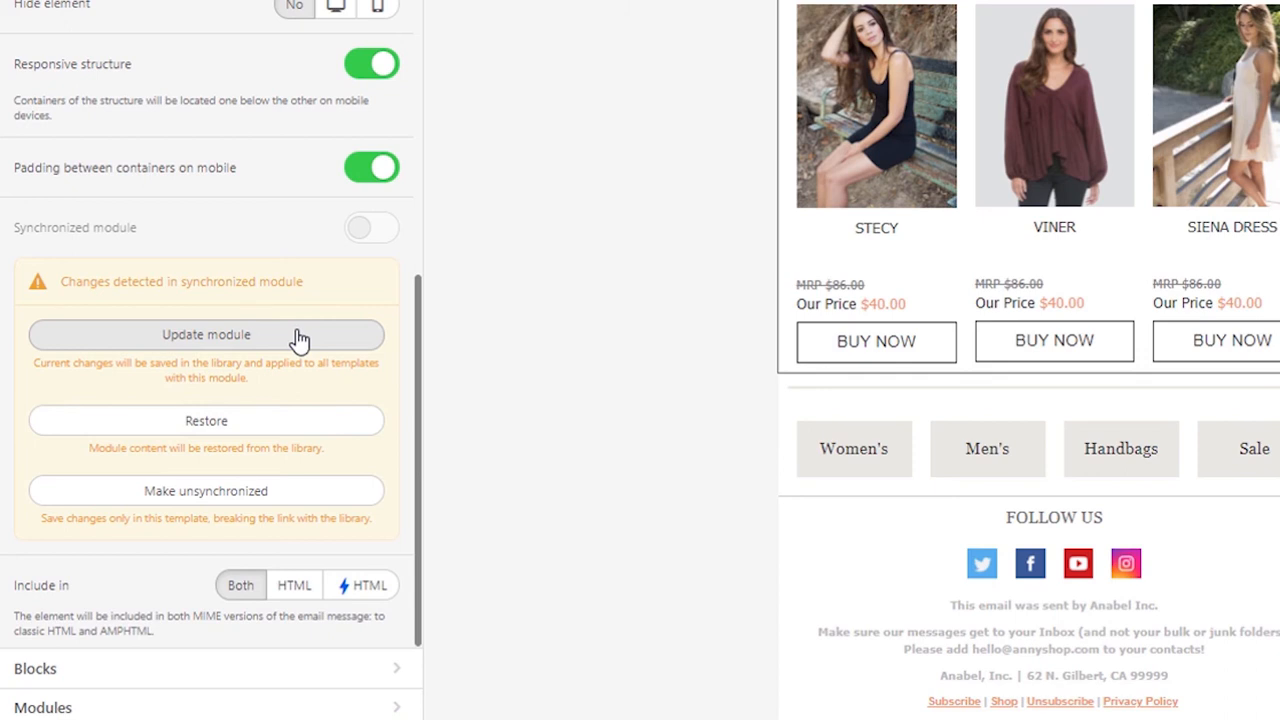
mouse_move(312, 372)
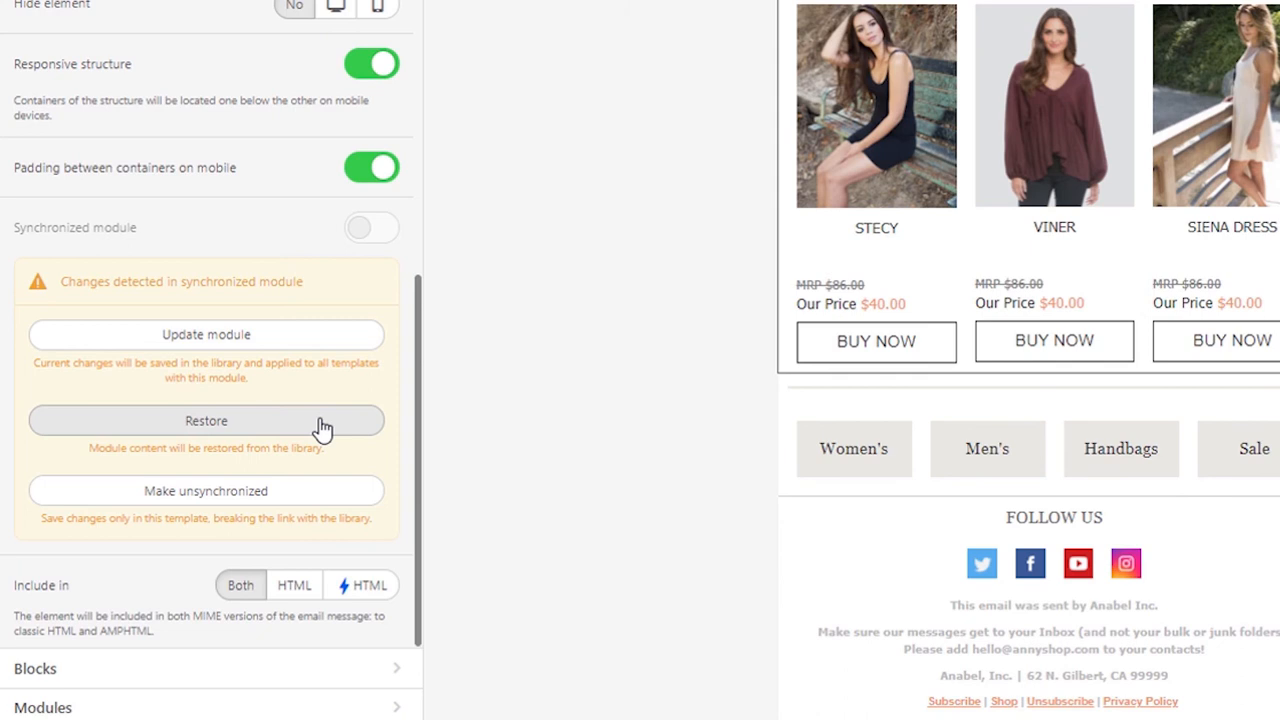
mouse_move(324, 496)
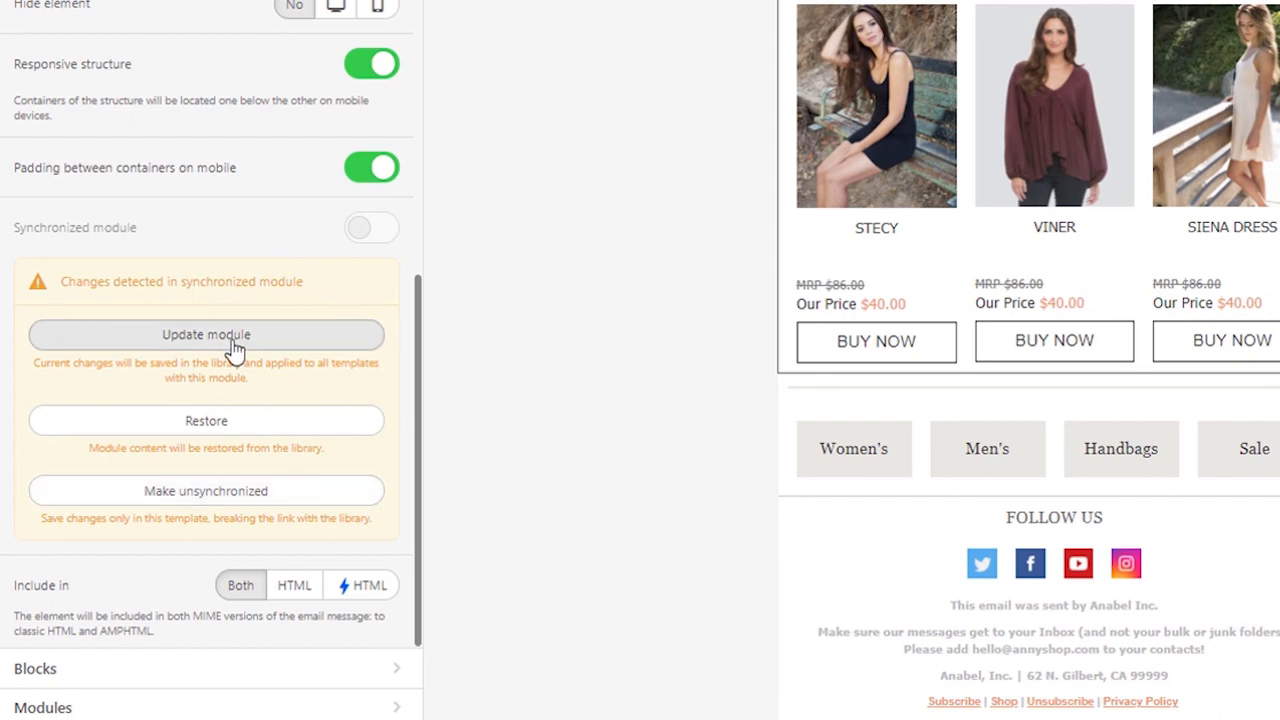
left_click(206, 334)
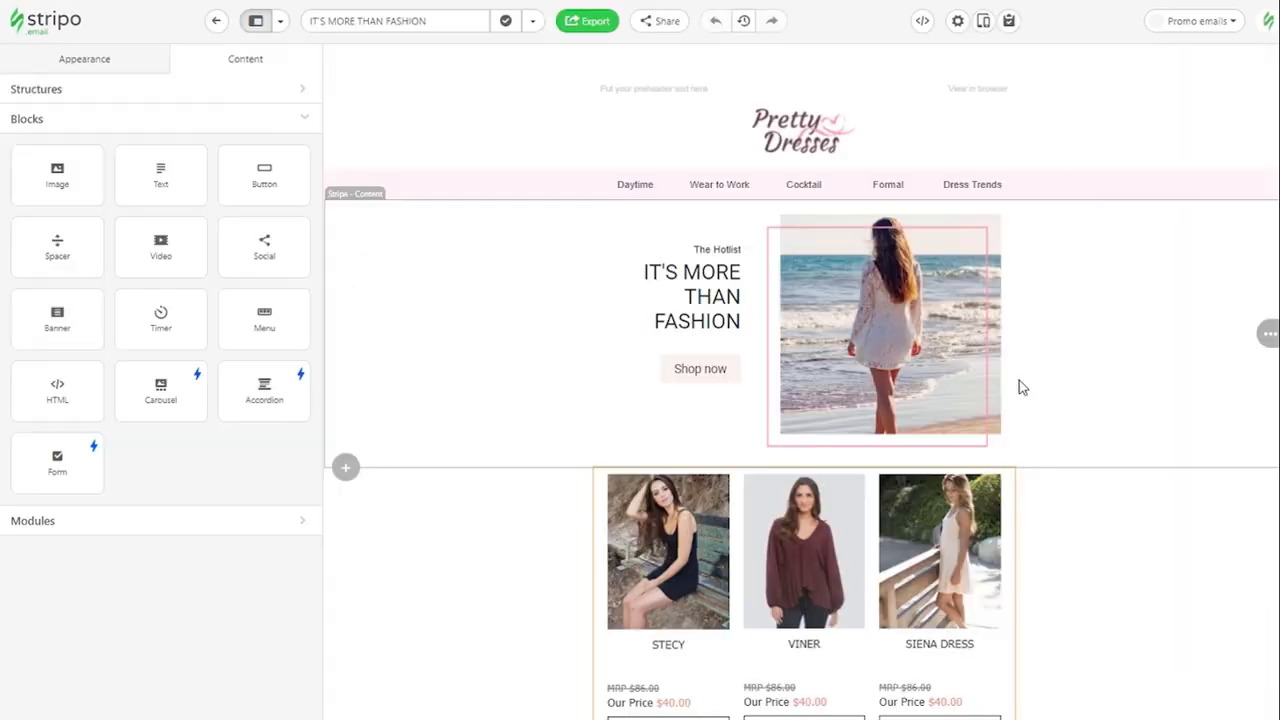
Step: Scroll to the Pretty Dresses product cards, now shown without description text
scroll("down", 3)
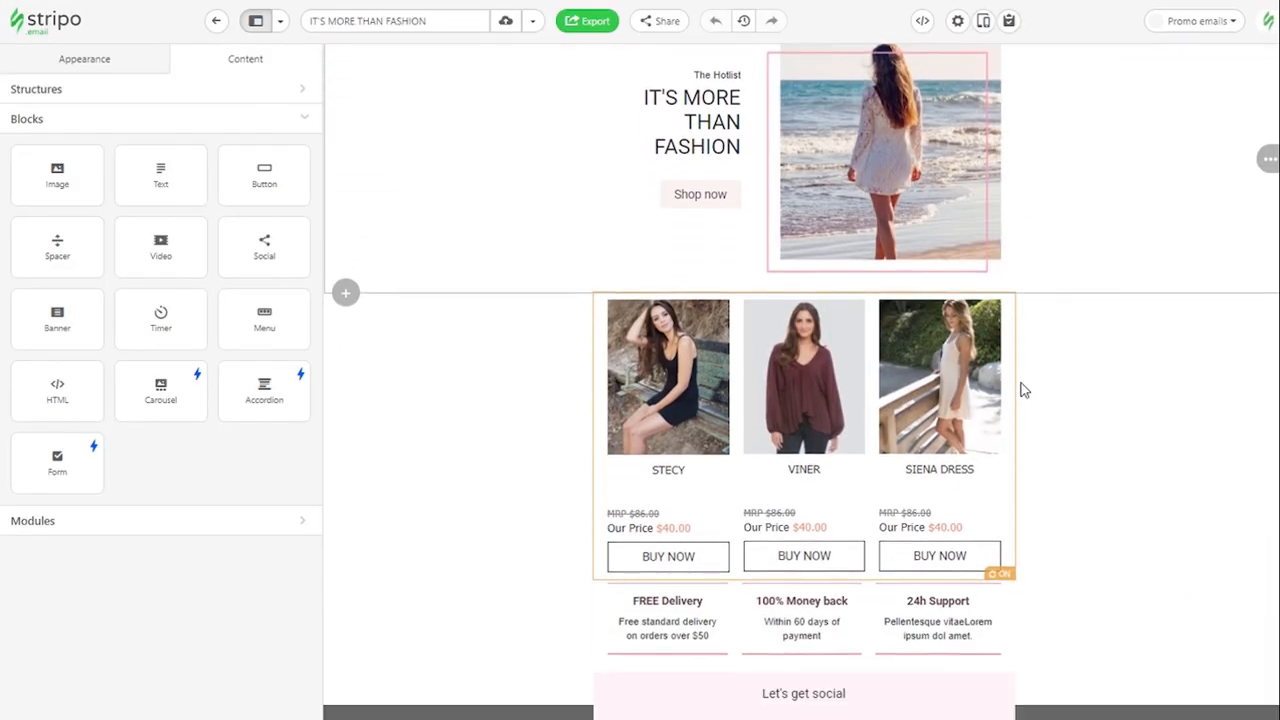